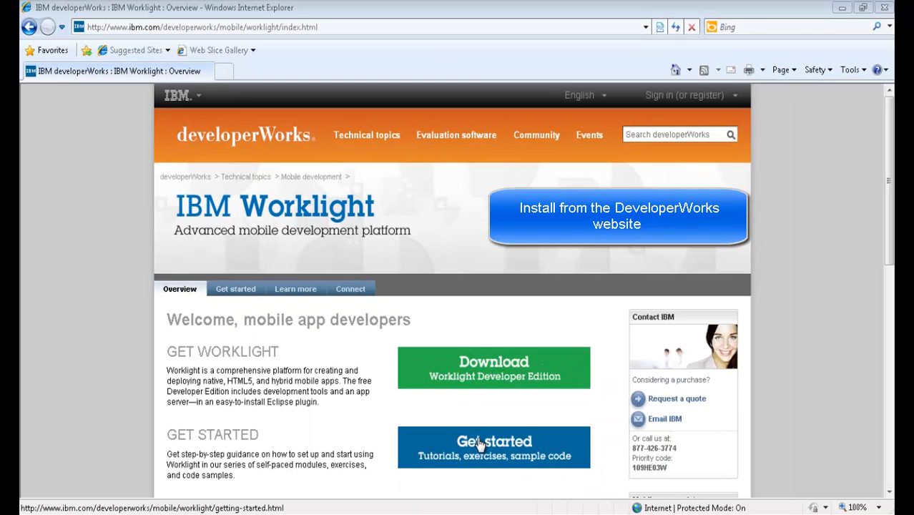
mouse_move(479, 369)
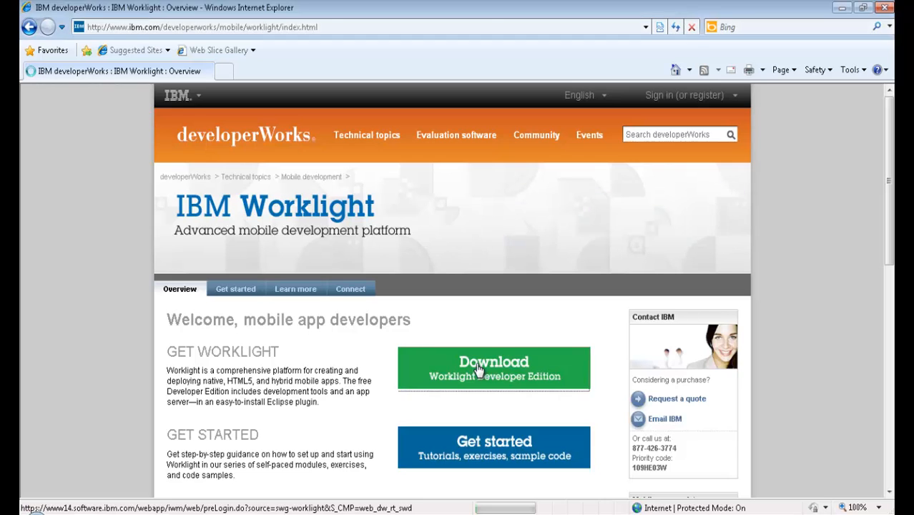
Step: Start the Worklight Developer Edition download from the IBM Worklight overview page
click(494, 369)
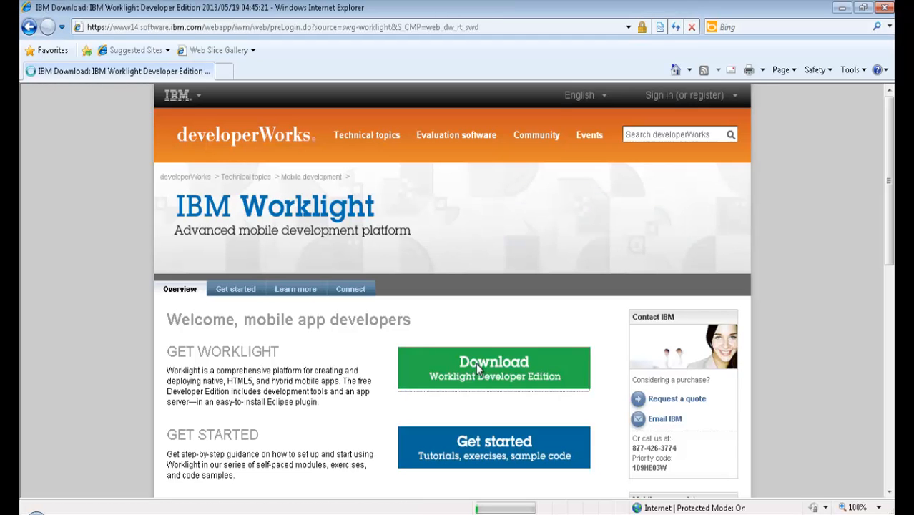
Step: Sign in with an IBM ID, answer the questionnaire dropdowns and submit to reach the Thank you page
click(494, 370)
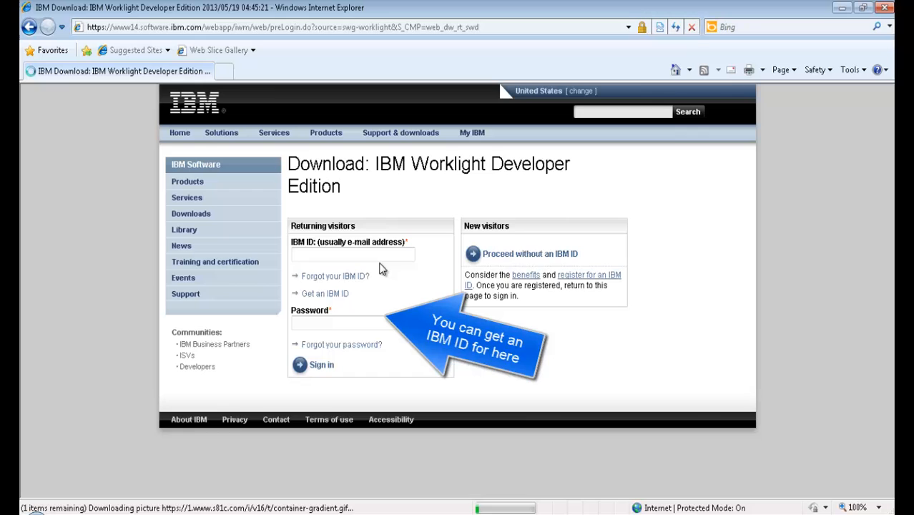
click(352, 254)
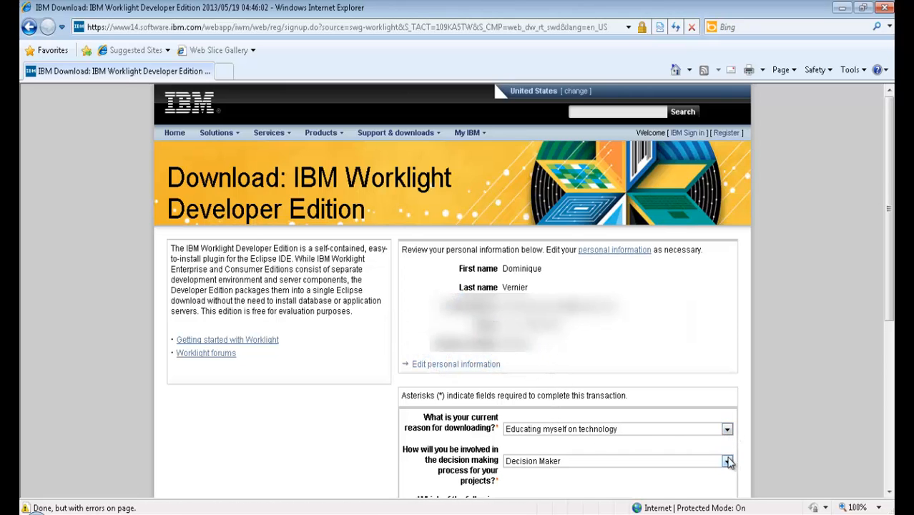
scroll(down, 3)
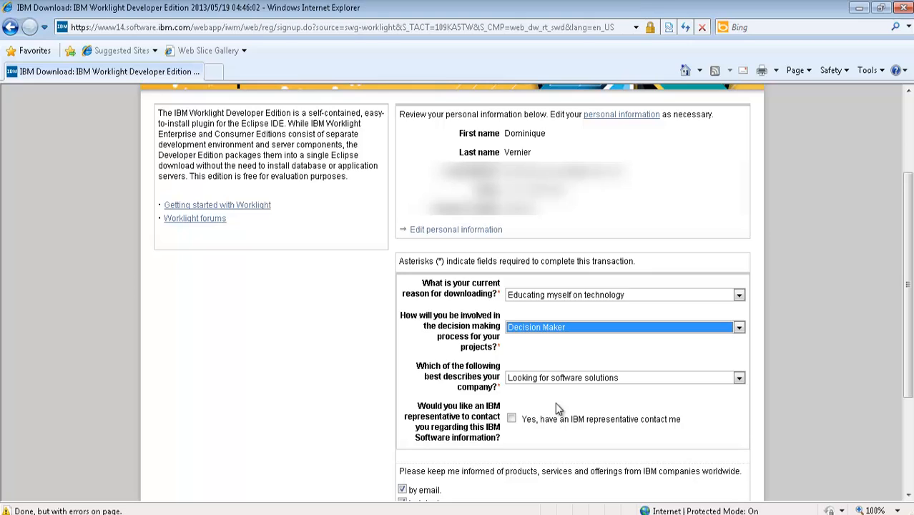
mouse_move(610, 436)
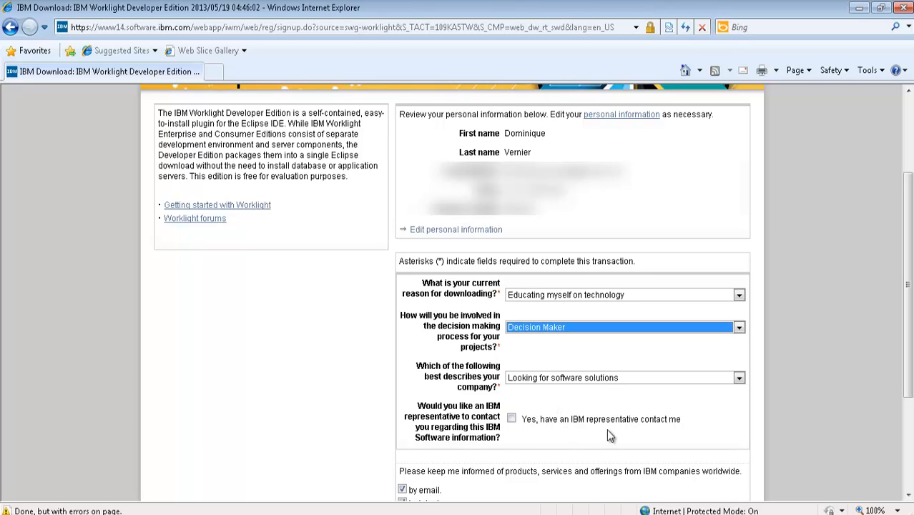
scroll(down, 3)
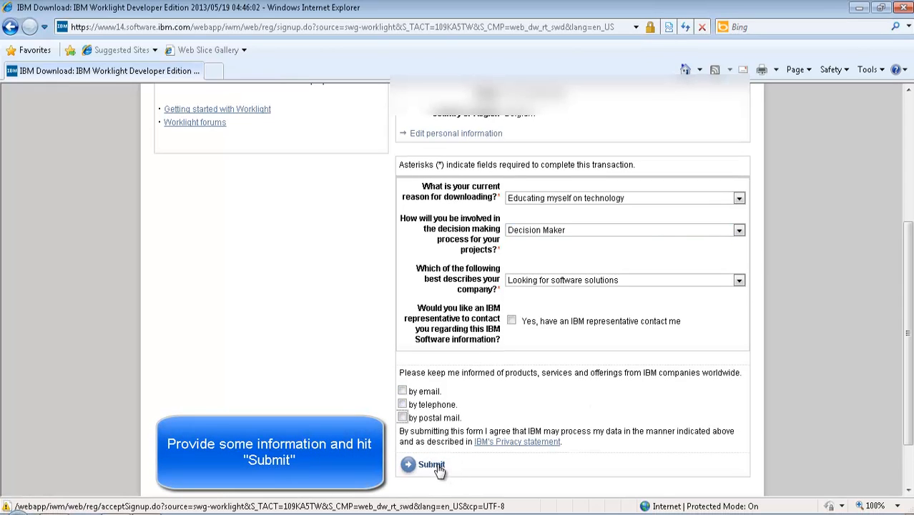
click(432, 463)
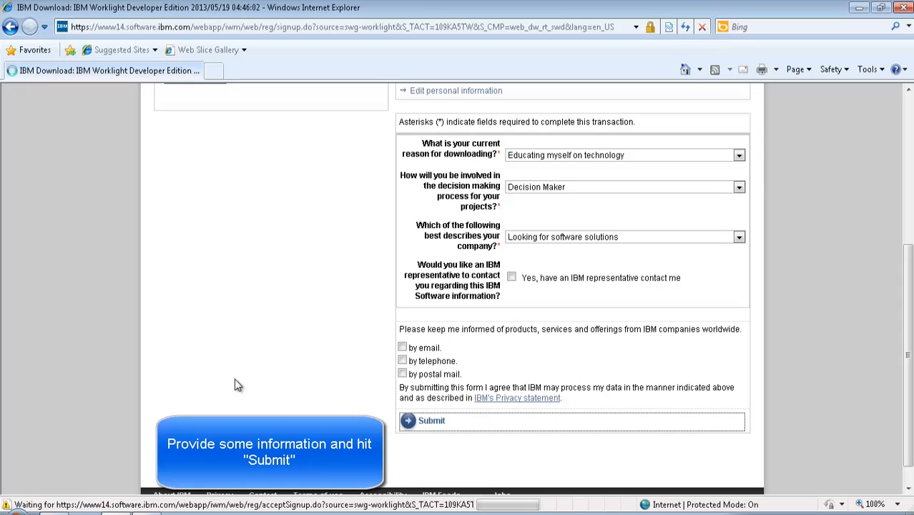
click(432, 421)
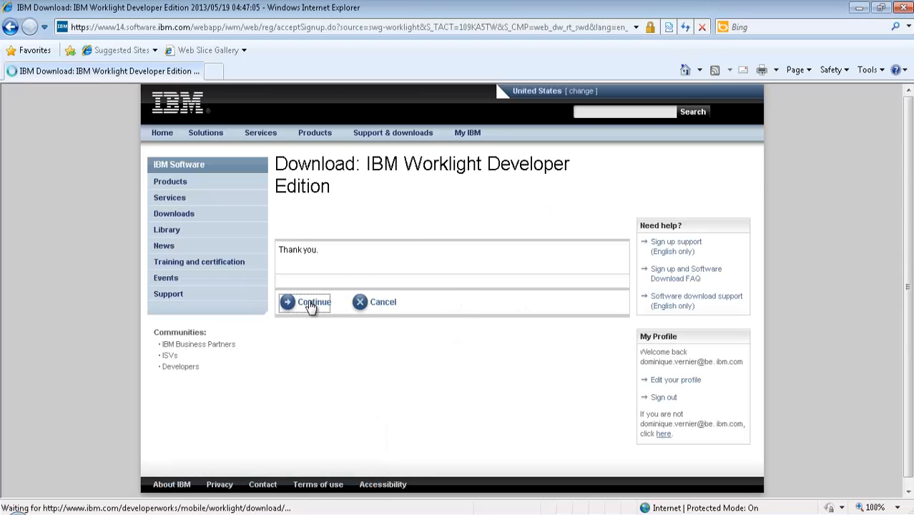
Step: Continue to the Install IBM Worklight page and scroll to the Eclipse Juno installation steps
click(314, 301)
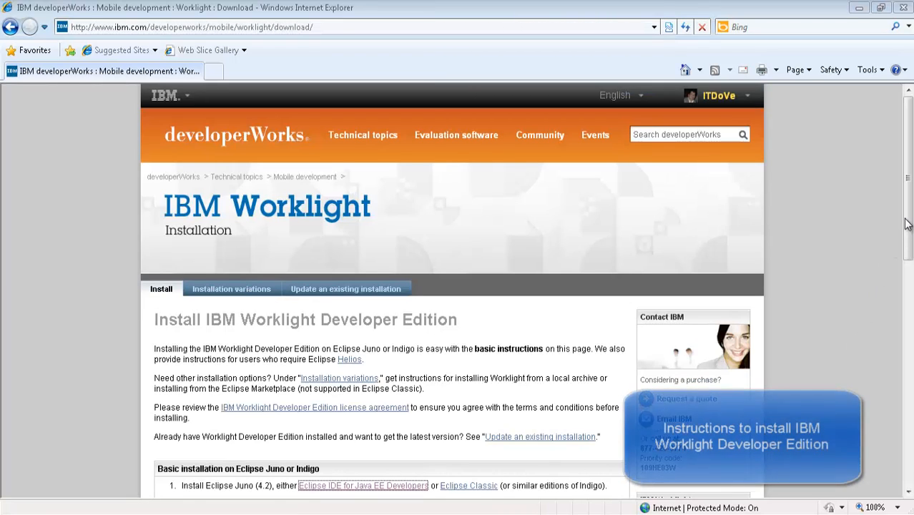
scroll(down, 3)
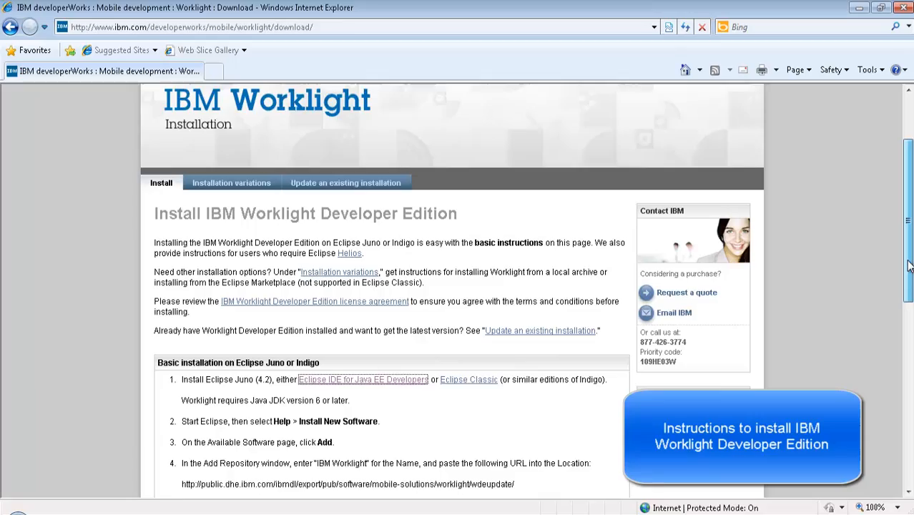
scroll(down, 3)
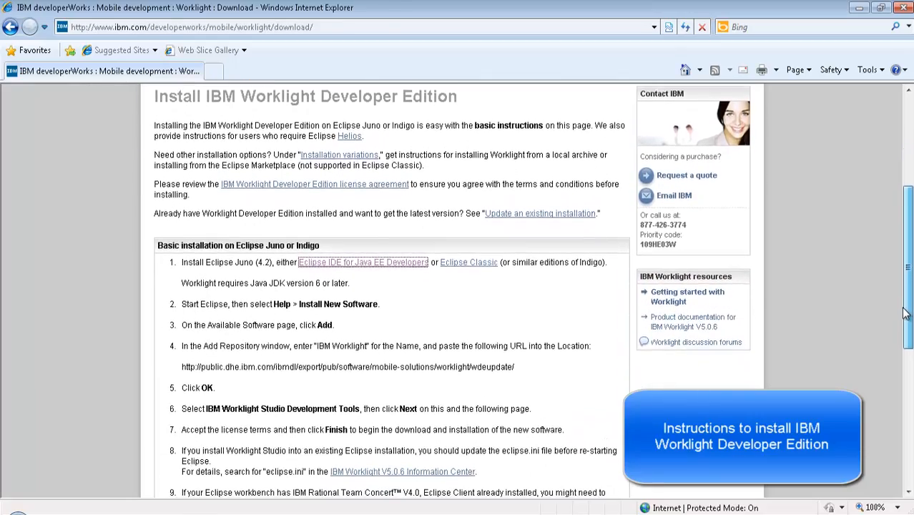
scroll(down, 3)
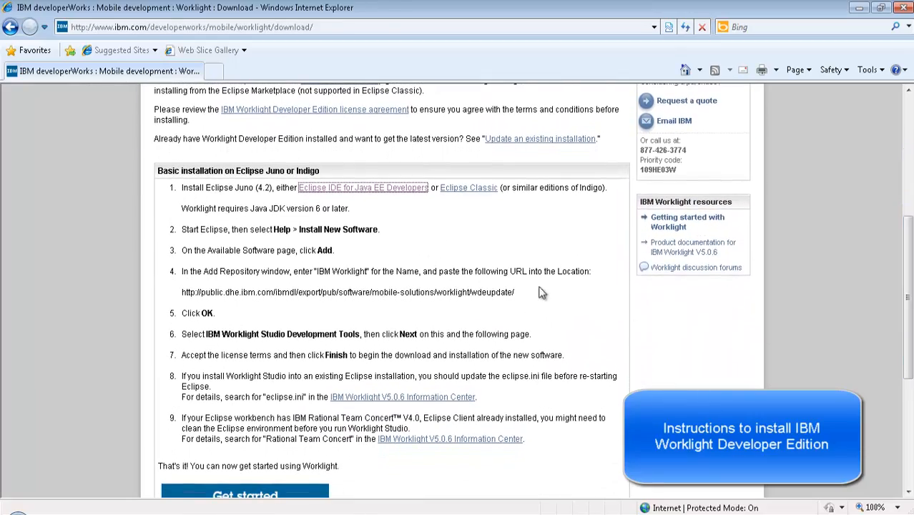
mouse_move(364, 188)
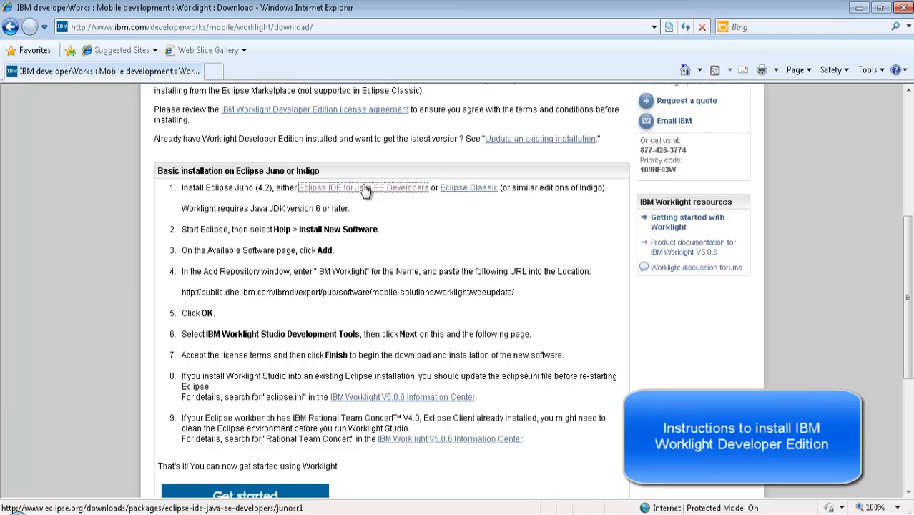
Step: Reach the Eclipse IDE for Java EE Developers page and download the Windows 64-bit Juno zip
click(363, 188)
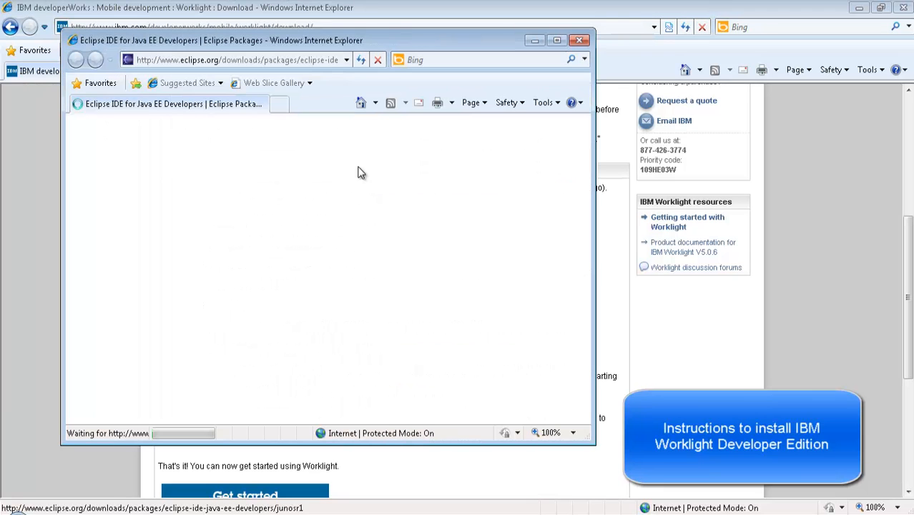
click(556, 40)
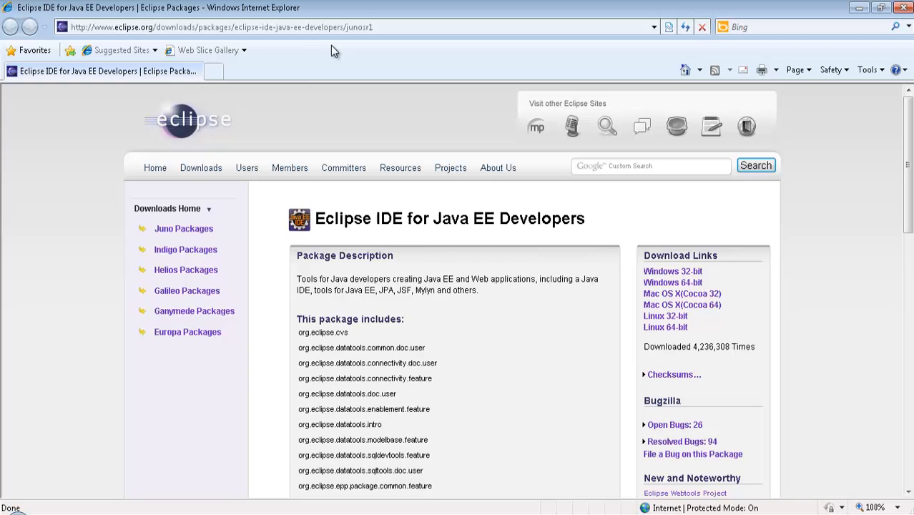
mouse_move(673, 282)
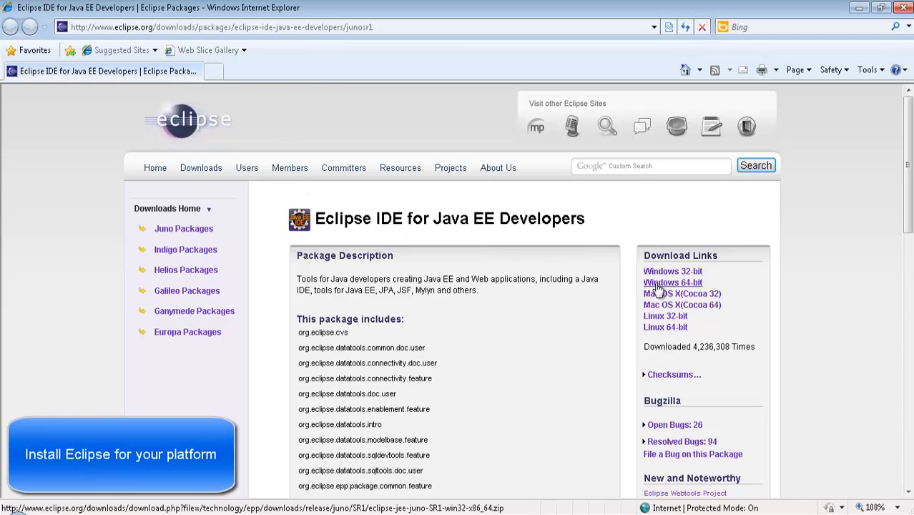
click(672, 282)
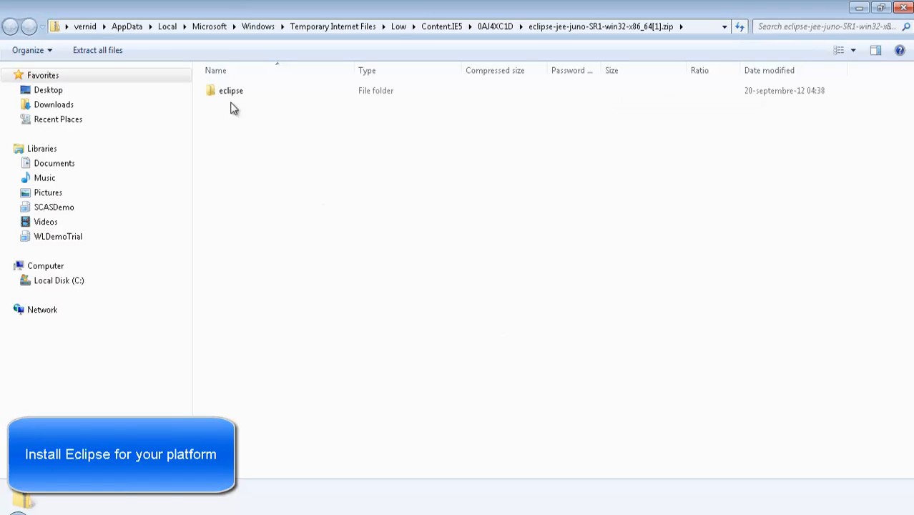
Step: Extract the eclipse folder from the Juno zip to C:\data in the WLDemoTrial library
click(231, 90)
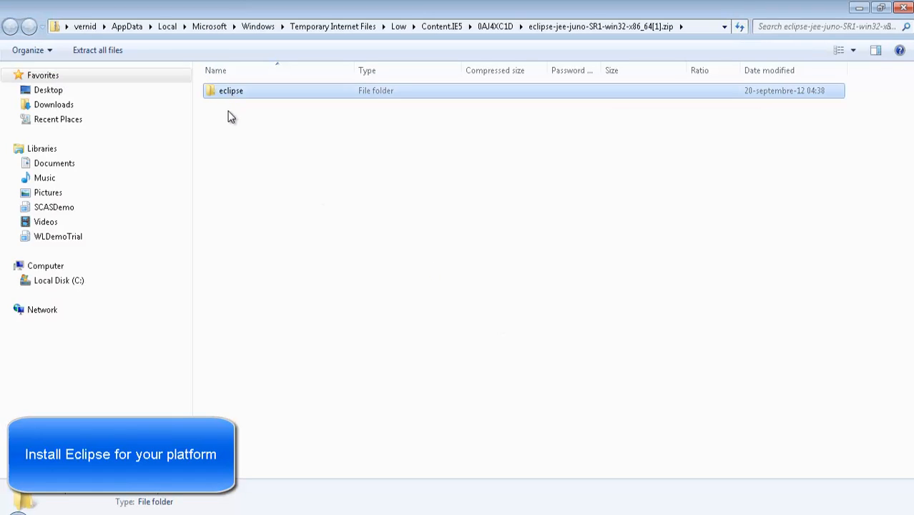
click(57, 236)
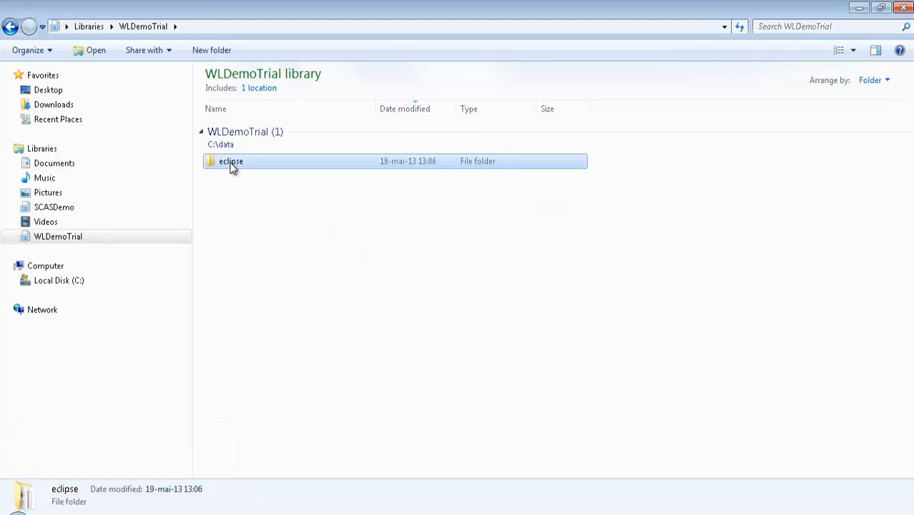
Step: Run eclipse.exe and accept workspace C:\data\WLDemoTrial\workspace to reach the Welcome page
double_click(230, 160)
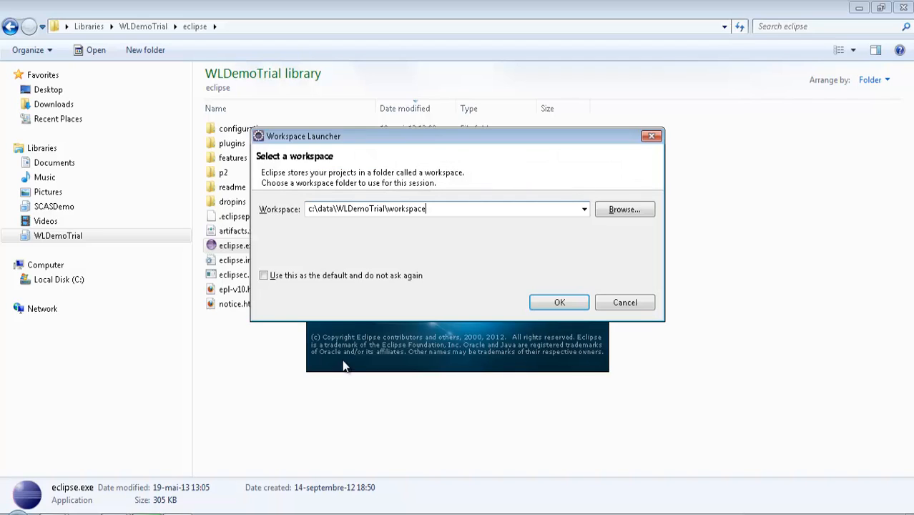
click(559, 302)
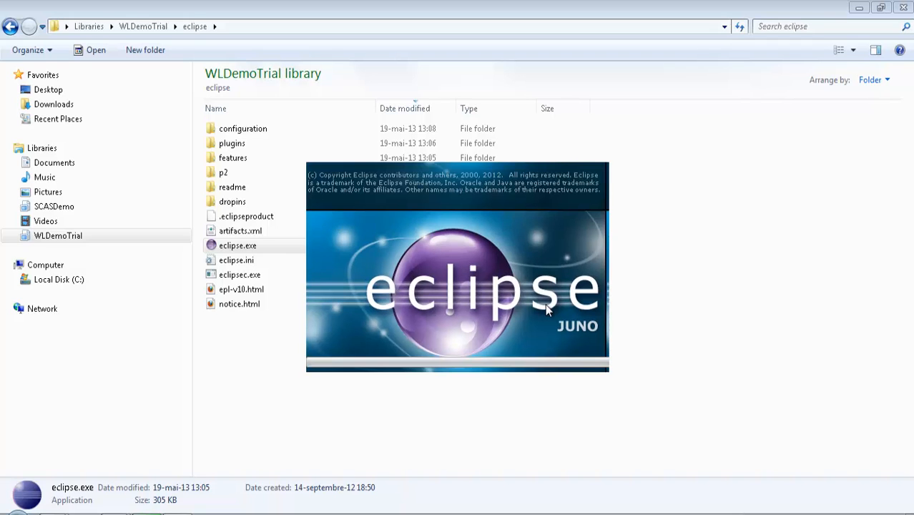
double_click(237, 246)
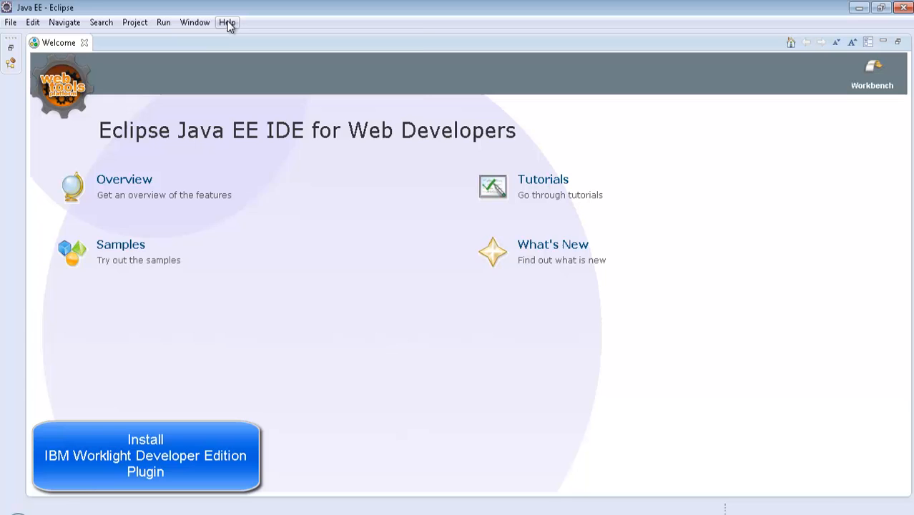
Step: Via Help > Install New Software, add a site named 'Worklight Developer Edition' with the wdeupdate URL as Location
click(228, 23)
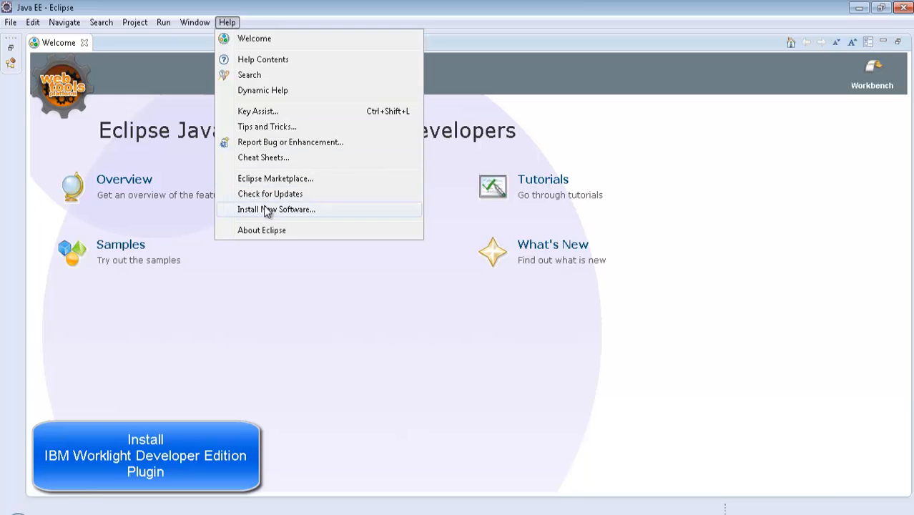
click(276, 209)
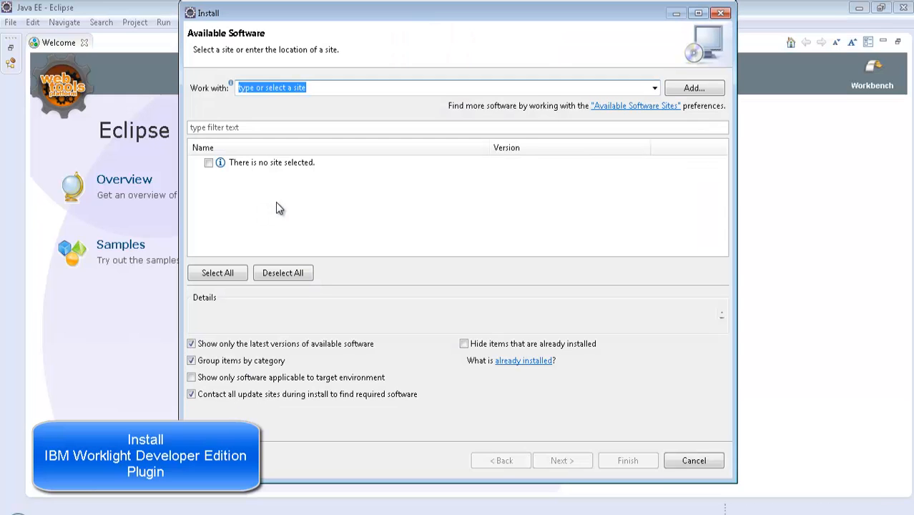
click(693, 87)
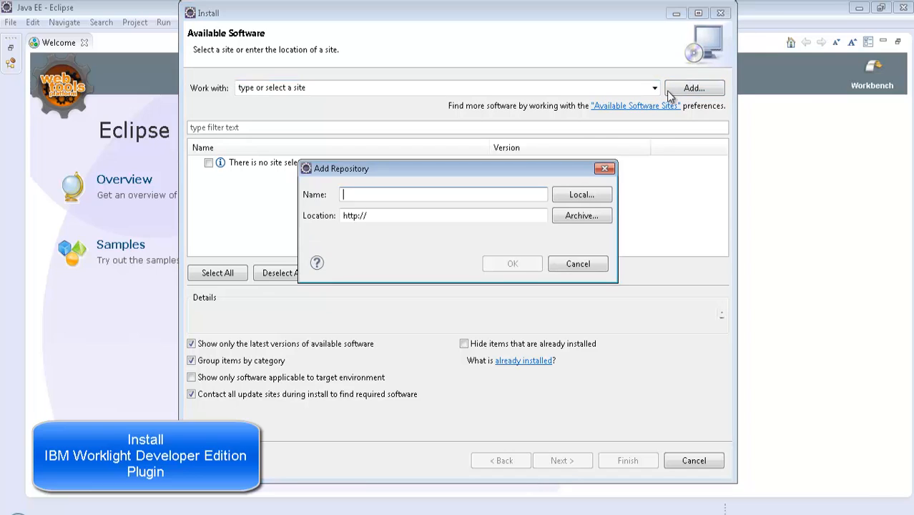
text(Wo)
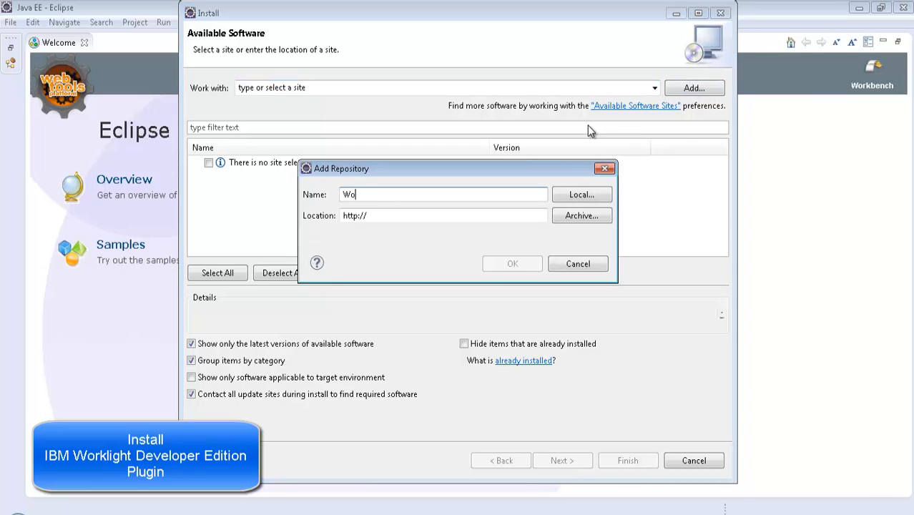
text(rklight D)
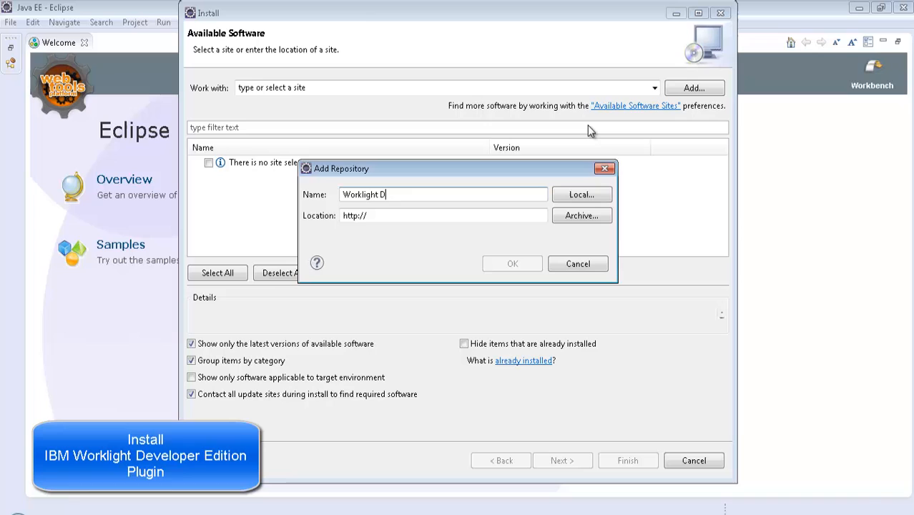
text(evelo)
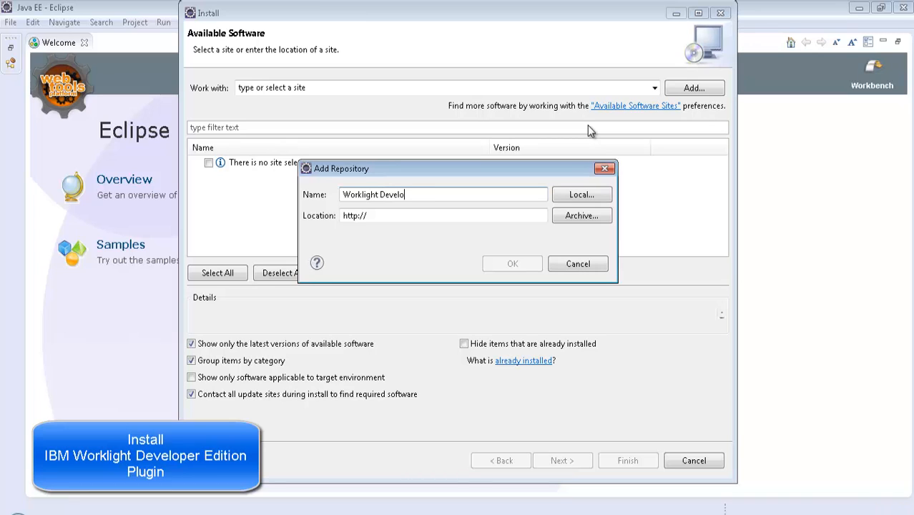
text(per)
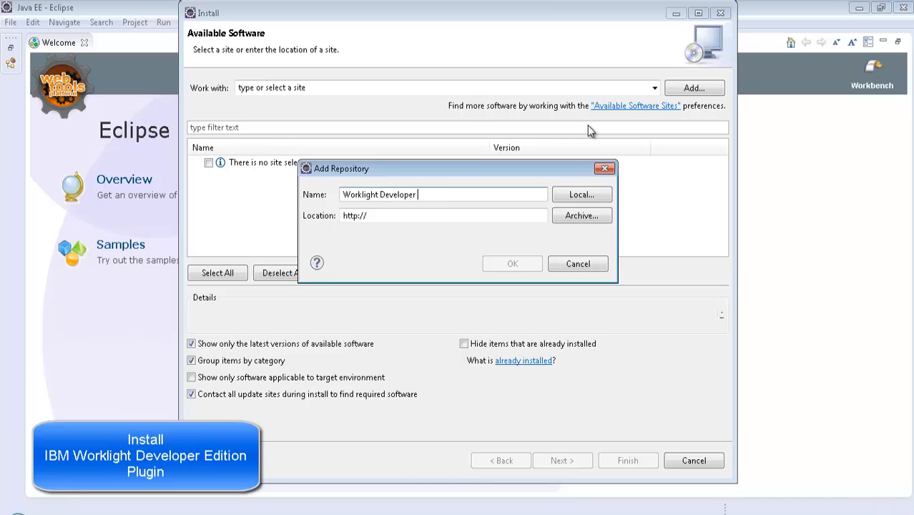
text(Edition)
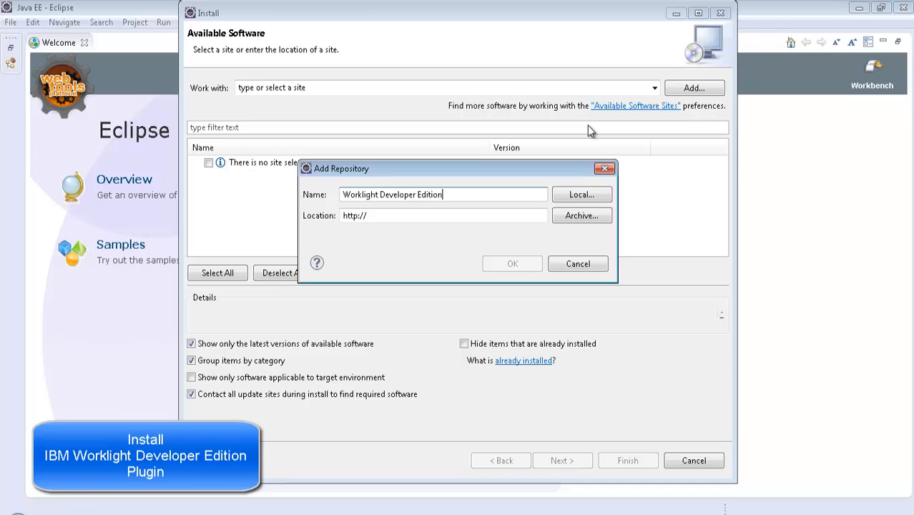
mouse_move(304, 366)
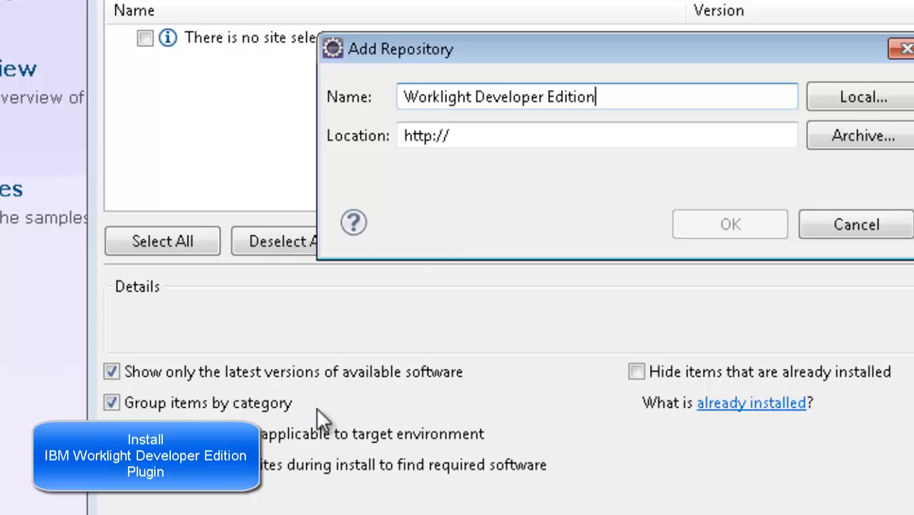
click(426, 134)
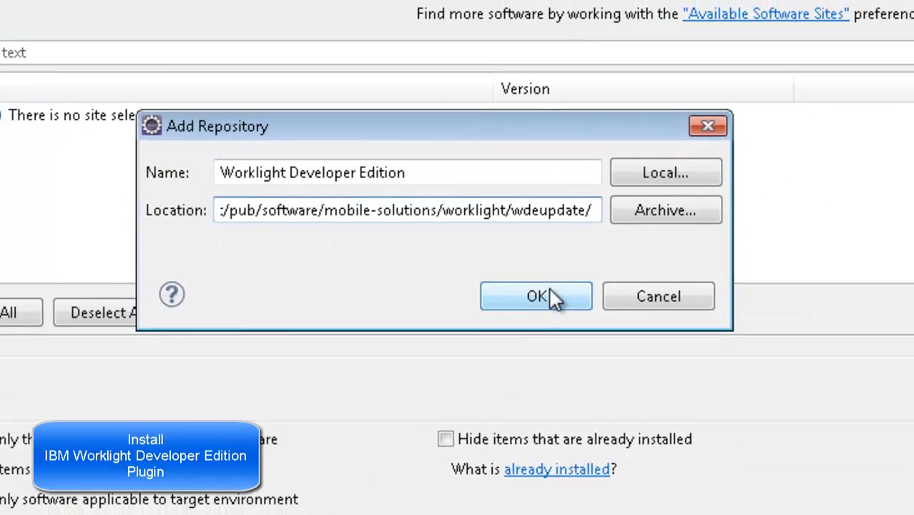
Step: Confirm the repository and select IBM Worklight Studio Development Tools with its three components for install
click(536, 297)
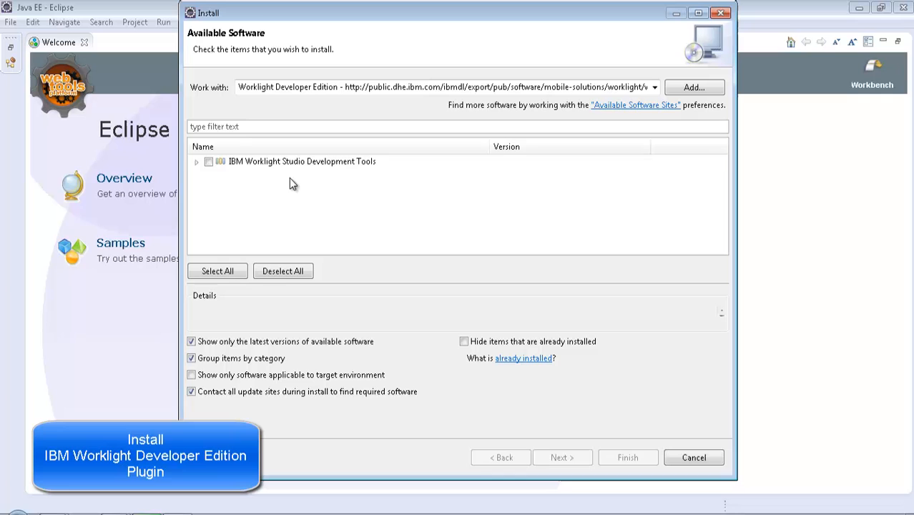
click(197, 160)
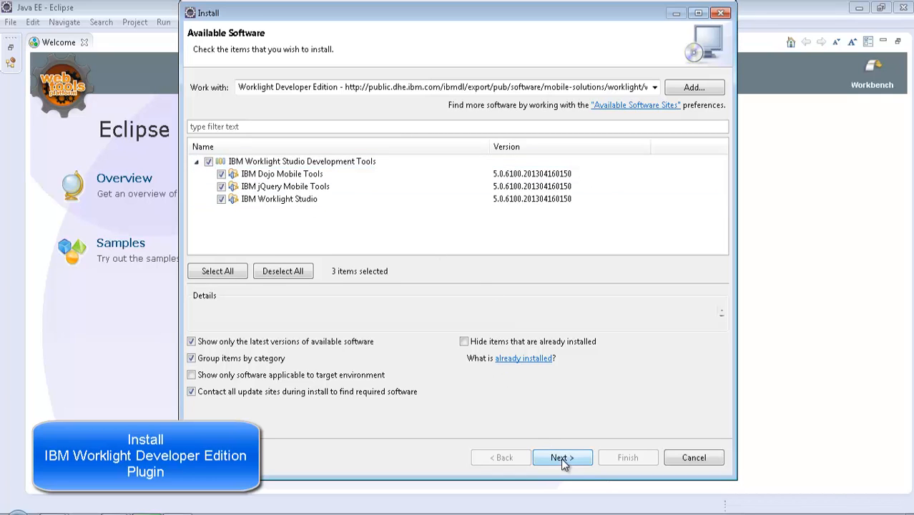
click(562, 458)
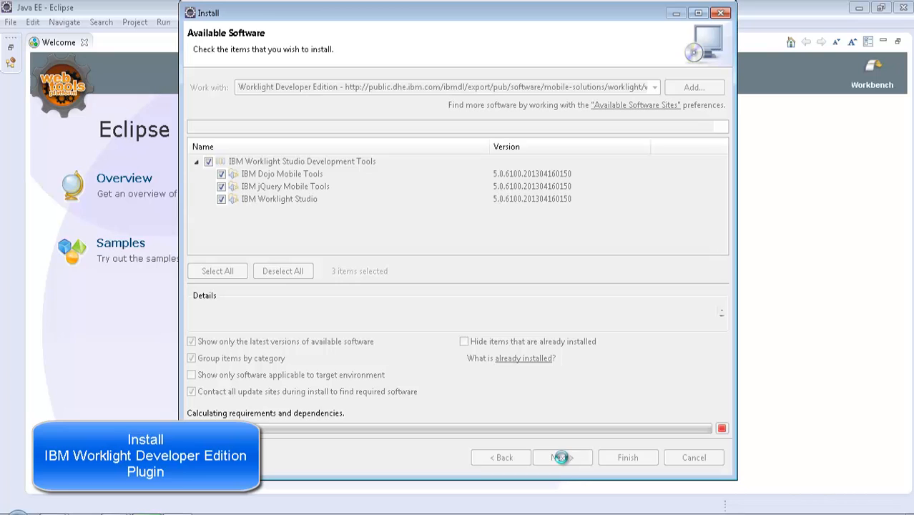
Step: Review the three Worklight features, accept the licence agreements and finish to begin installation
click(562, 458)
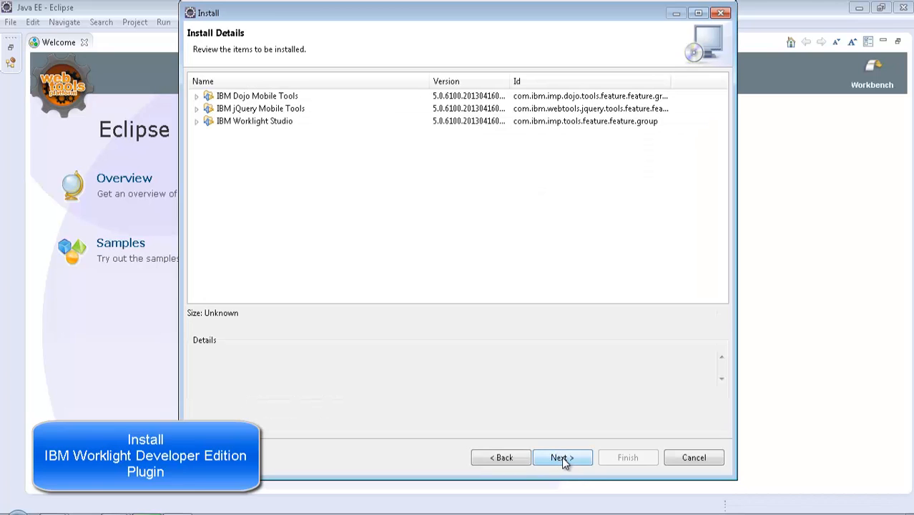
mouse_move(378, 264)
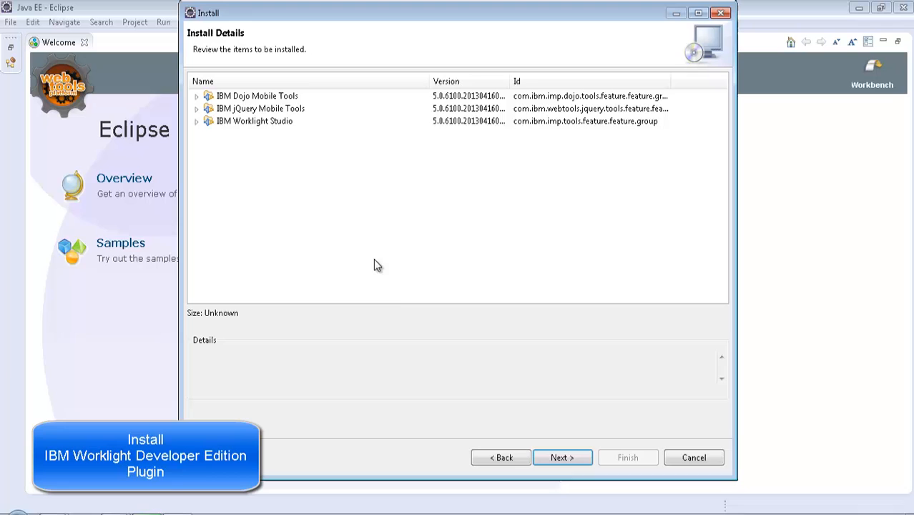
click(562, 458)
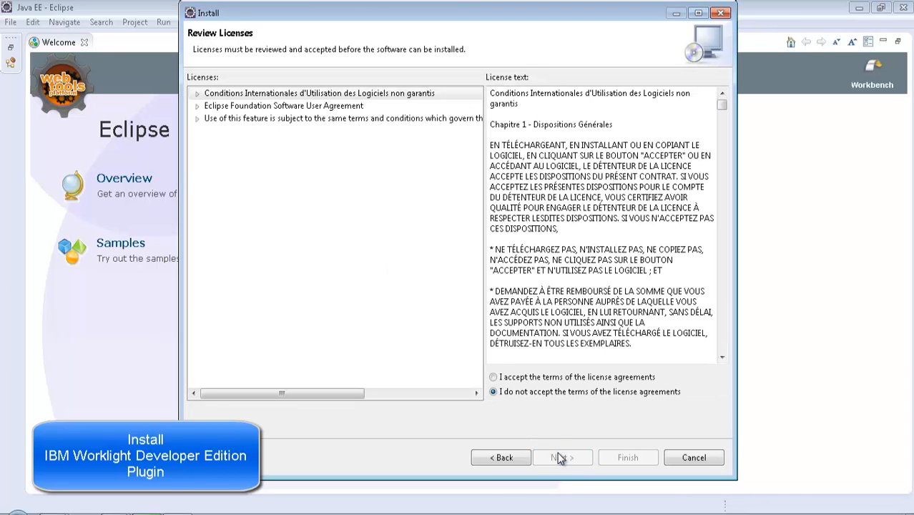
click(493, 378)
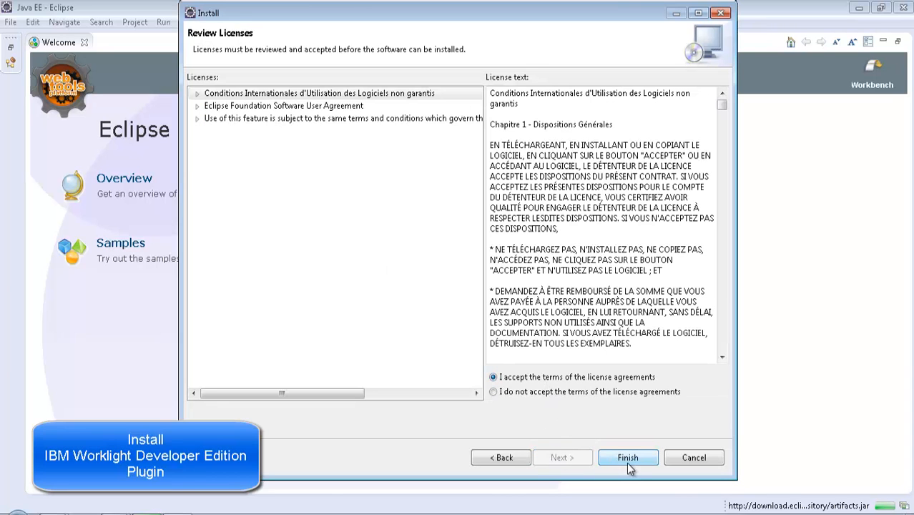
click(627, 458)
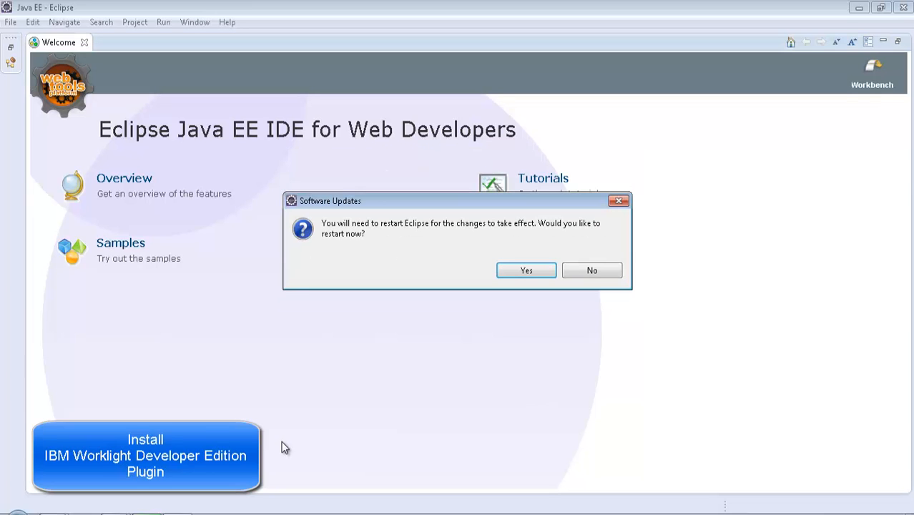
mouse_move(527, 271)
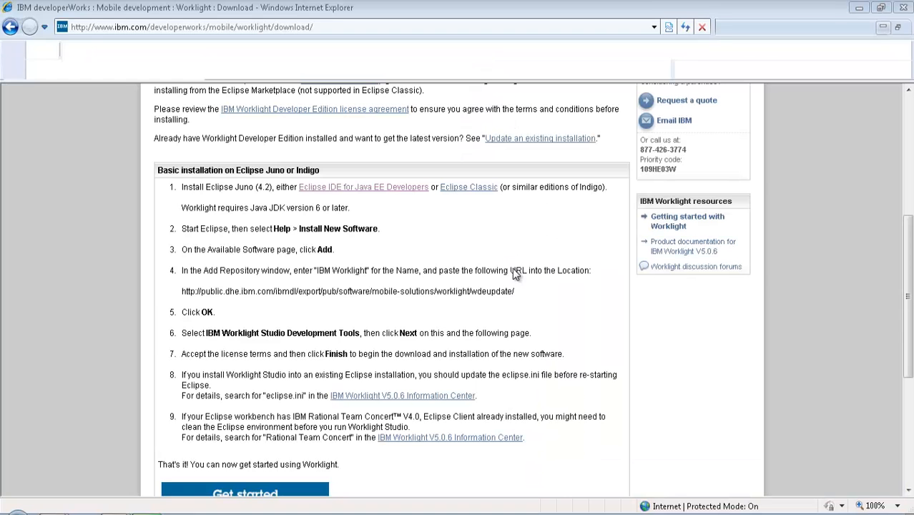
Step: Restart Eclipse after the install and relaunch into the same WLDemoTrial workspace
triple_click(348, 292)
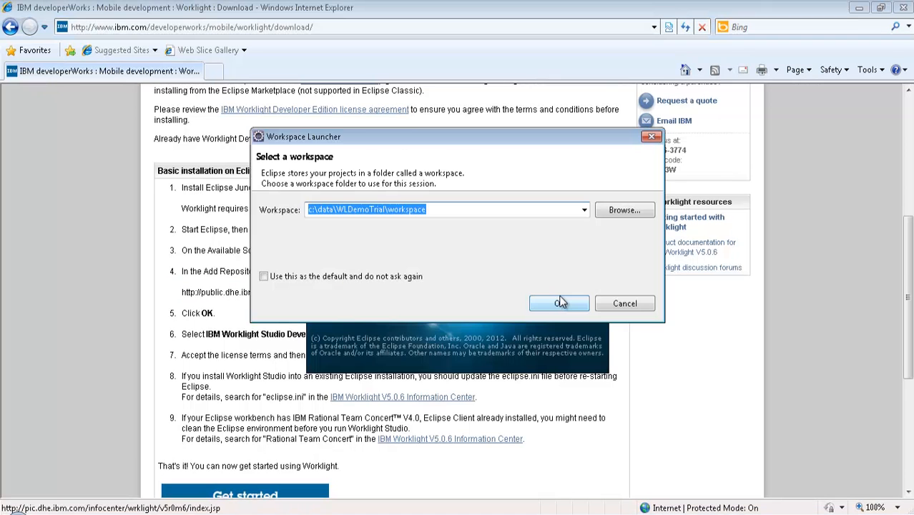
click(560, 303)
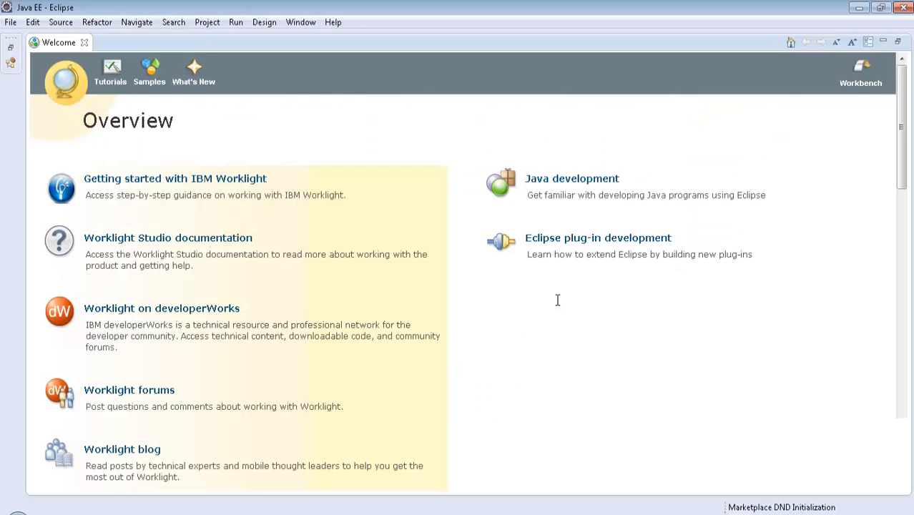
mouse_move(423, 241)
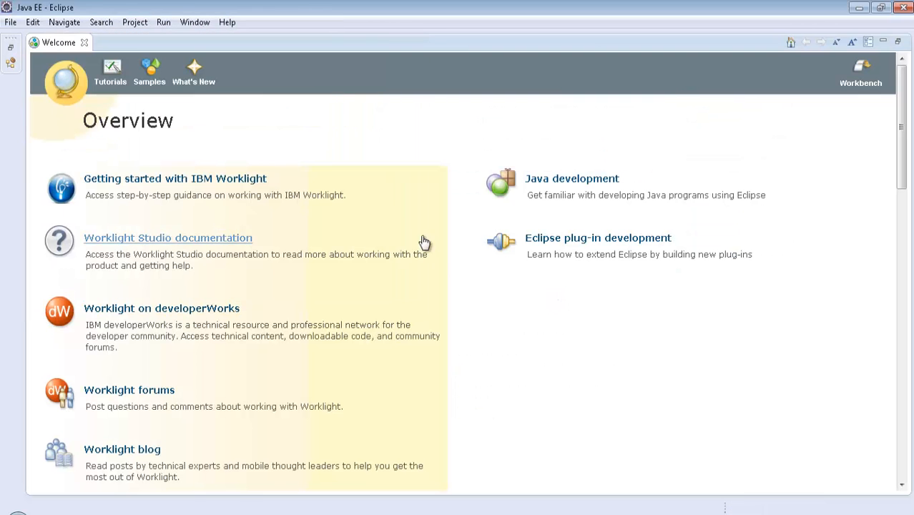
mouse_move(240, 118)
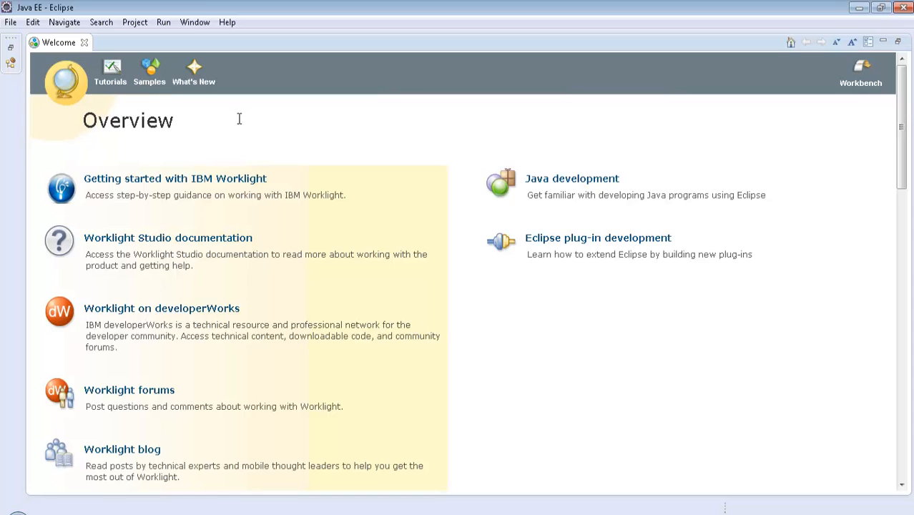
Step: Close the Welcome overview to reach the Java EE workbench with the Worklight Console
click(862, 71)
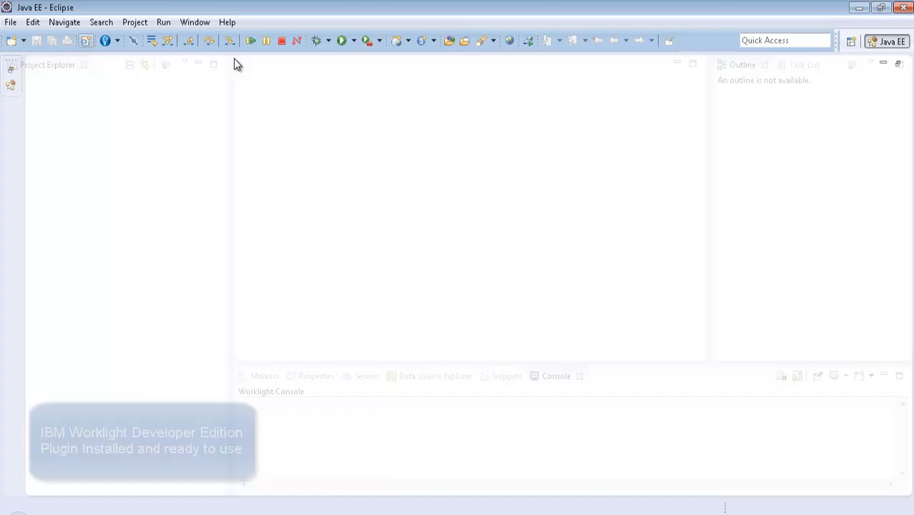
Step: Show the Worklight toolbar menu listing Project, Adapter, Hybrid Application and JSON Store
click(113, 40)
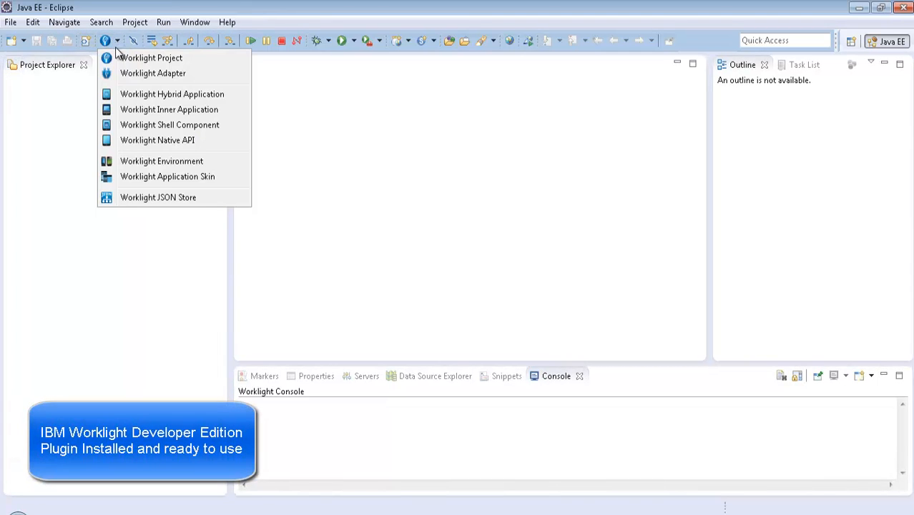
mouse_move(140, 220)
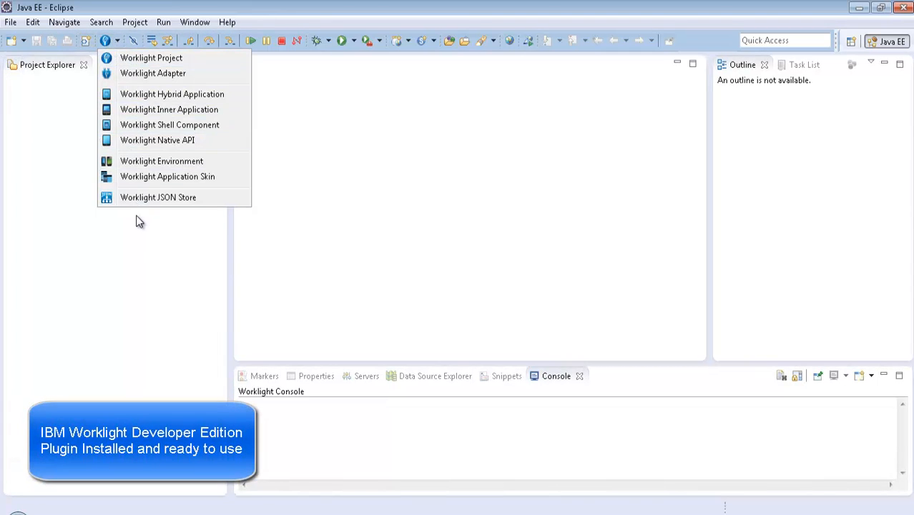